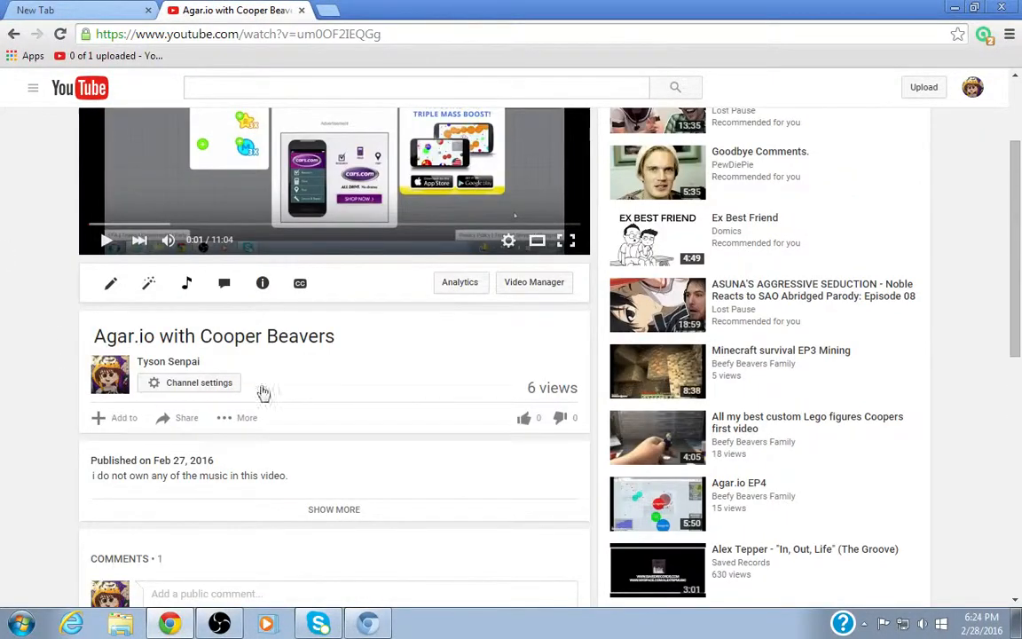
- On the new tab page, search for 'open broadcast system' to get Yahoo results
scroll(down, 3)
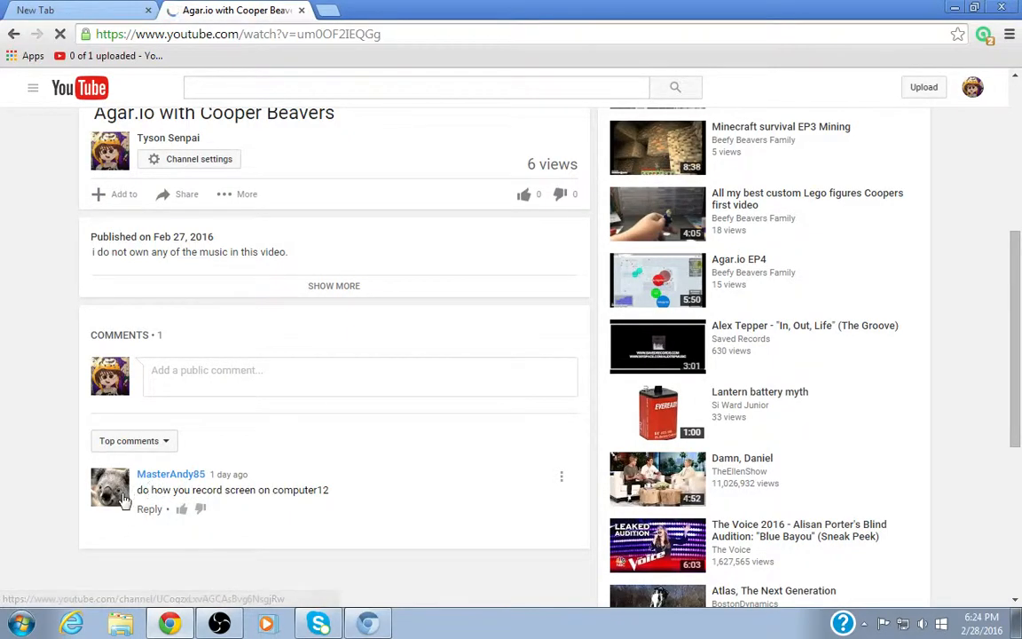
mouse_move(263, 506)
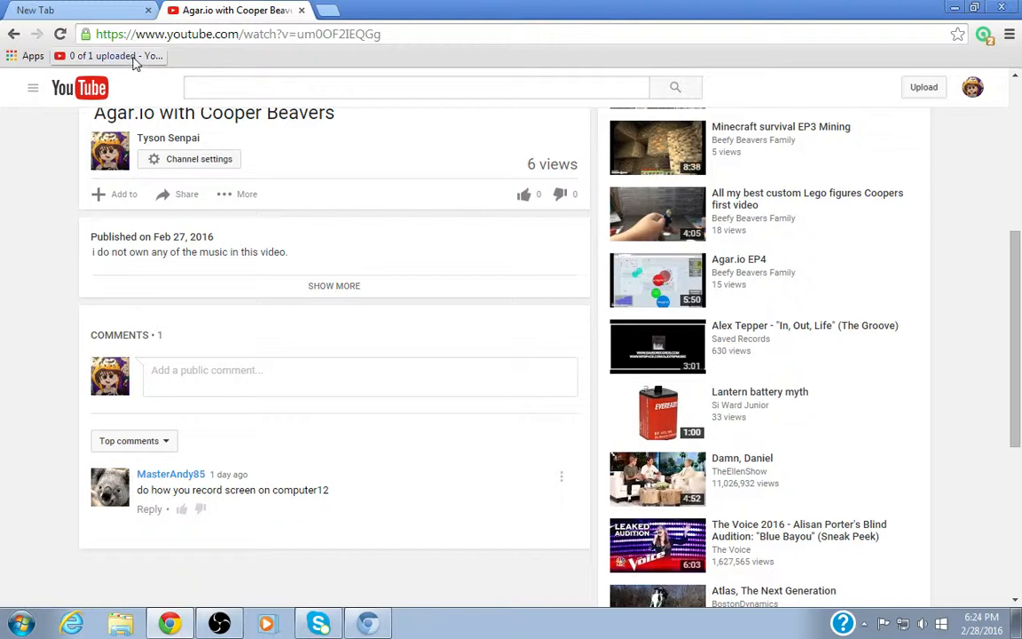
mouse_move(324, 409)
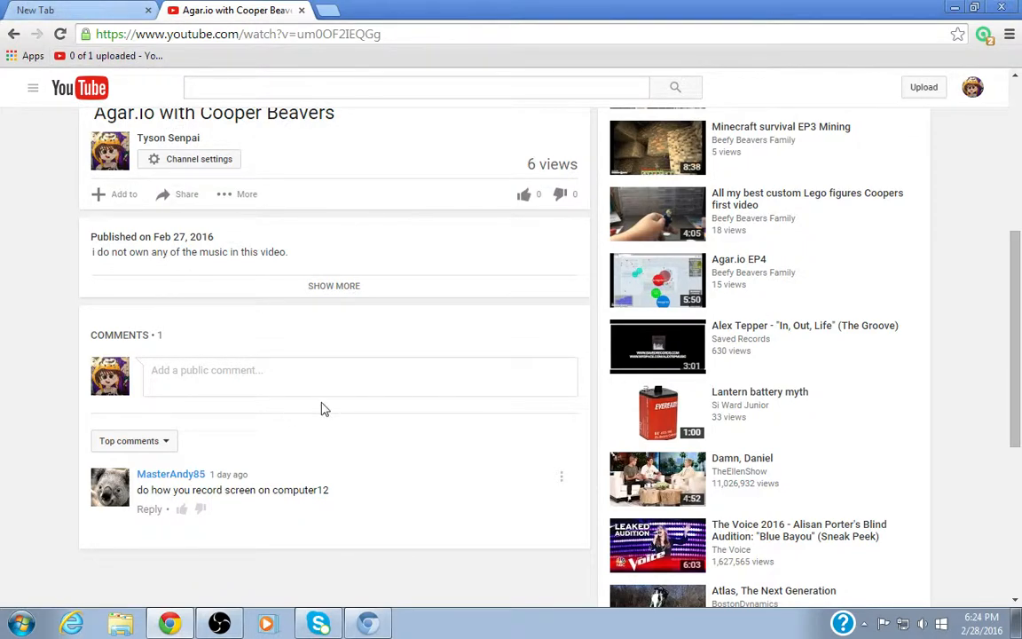
click(71, 10)
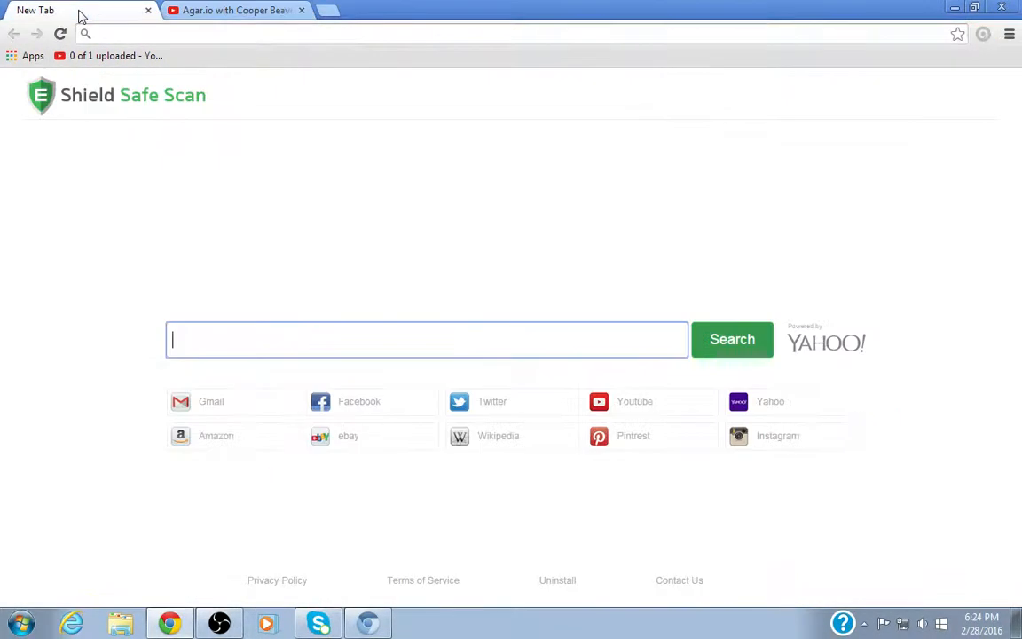
mouse_move(334, 353)
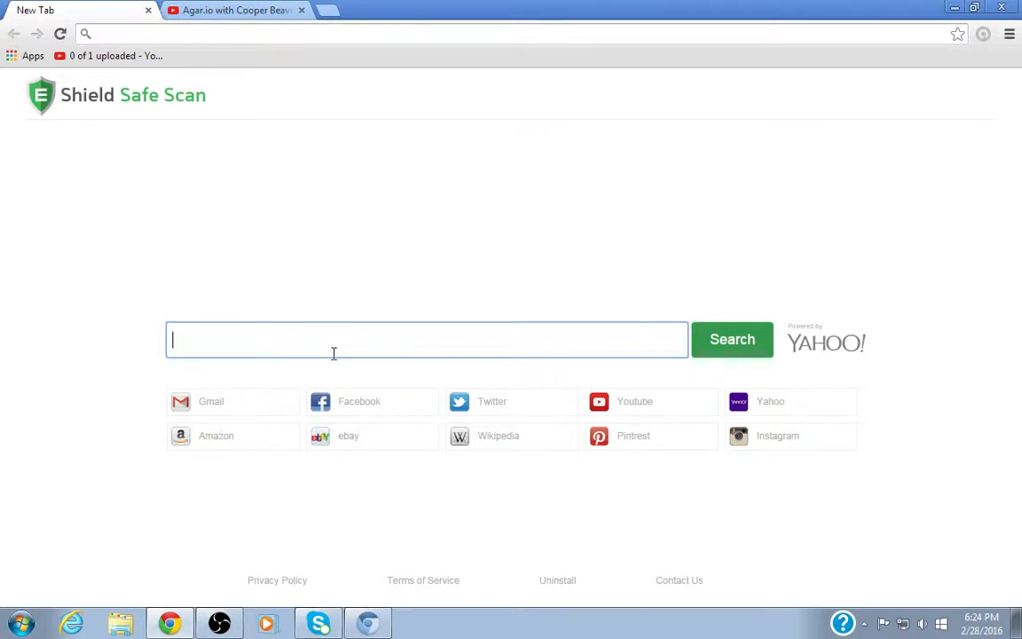
text(open)
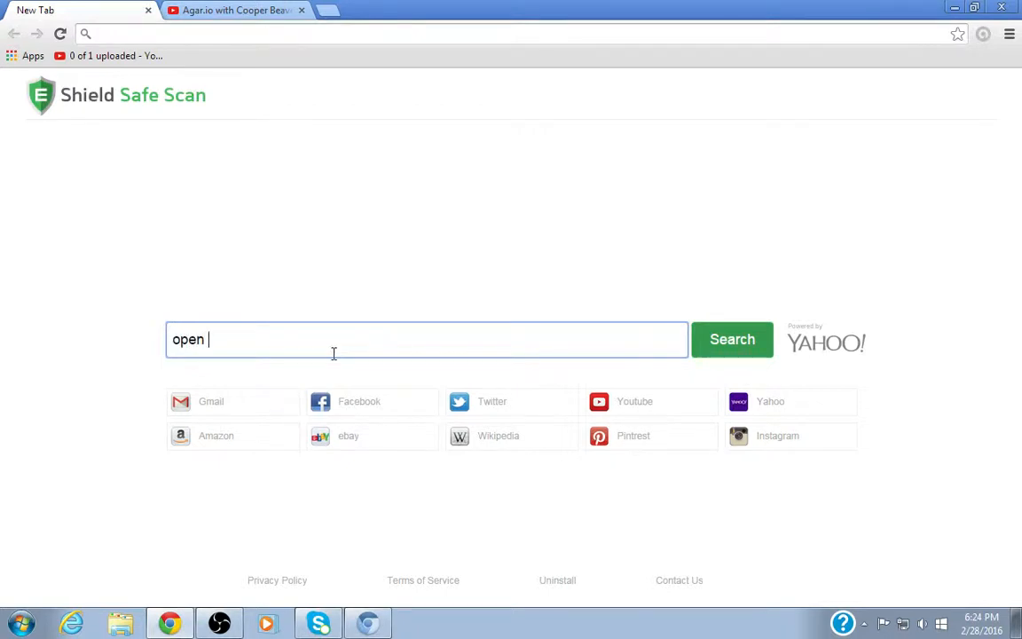
text(broi)
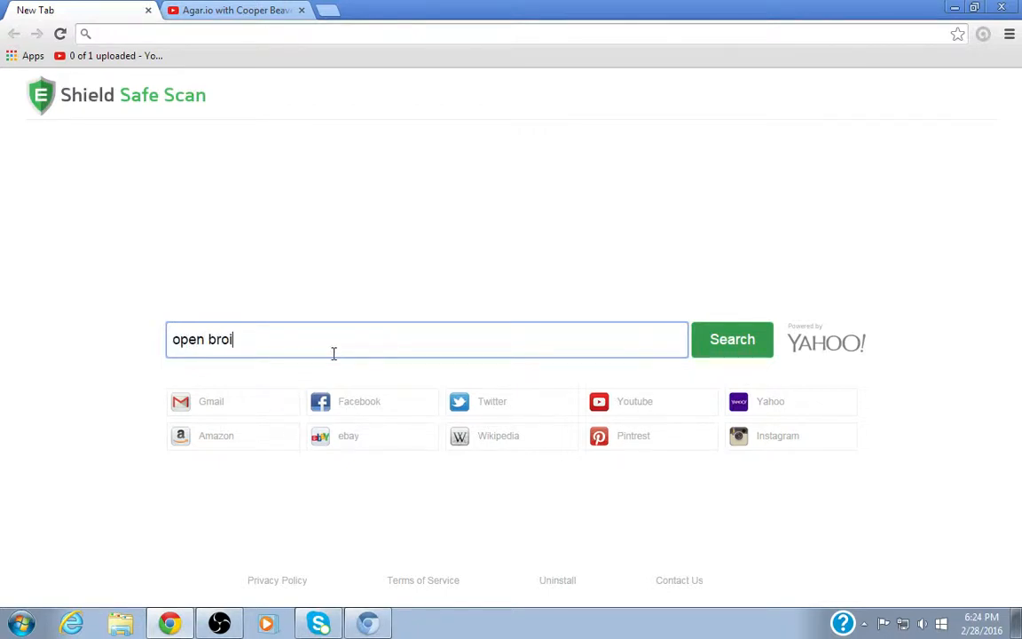
text(adcast)
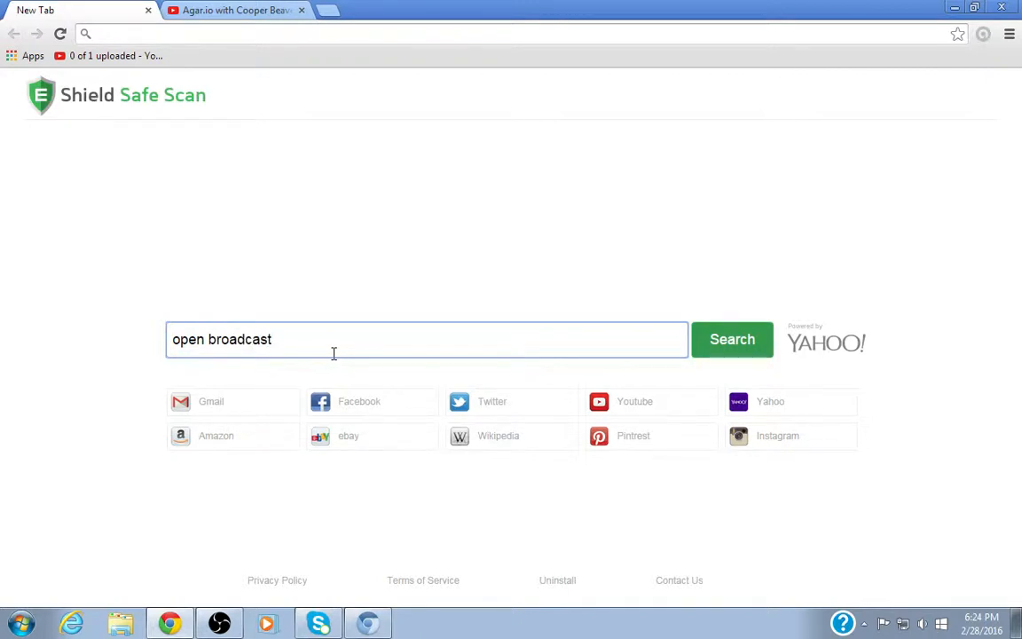
text(s)
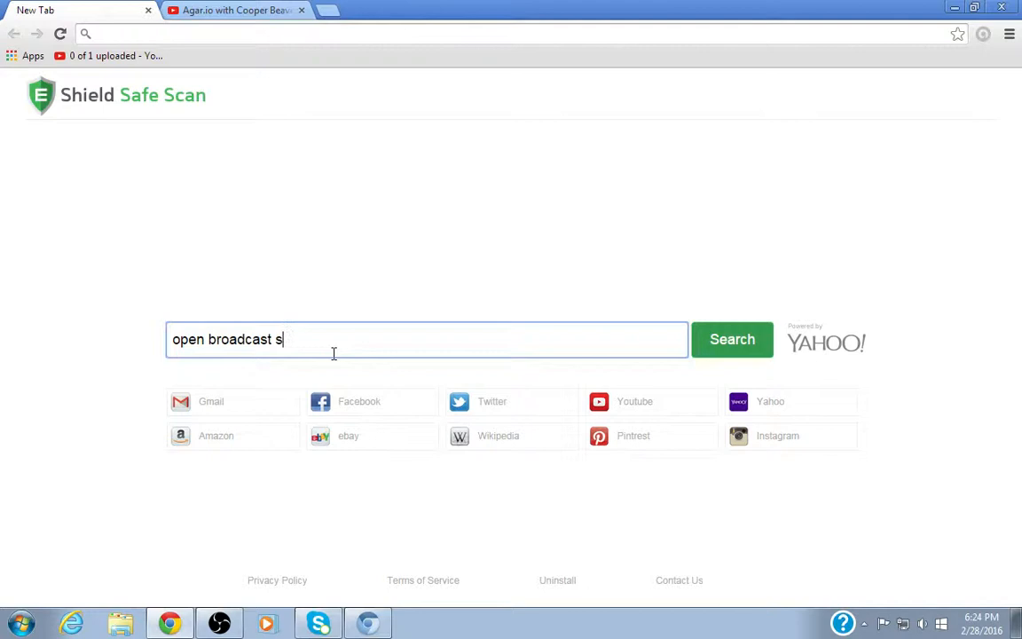
text(ystem)
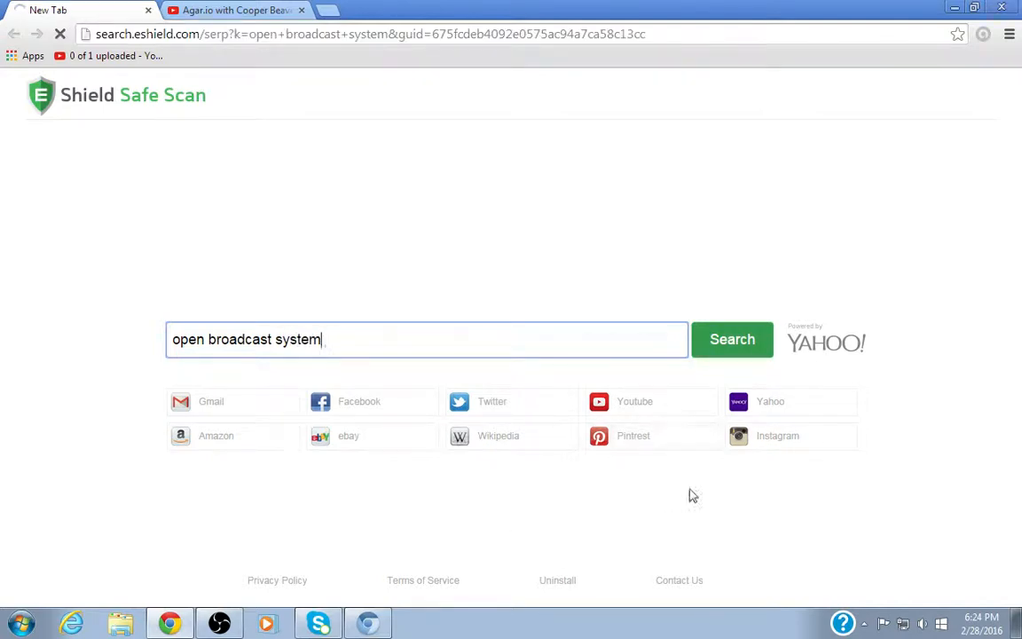
click(732, 339)
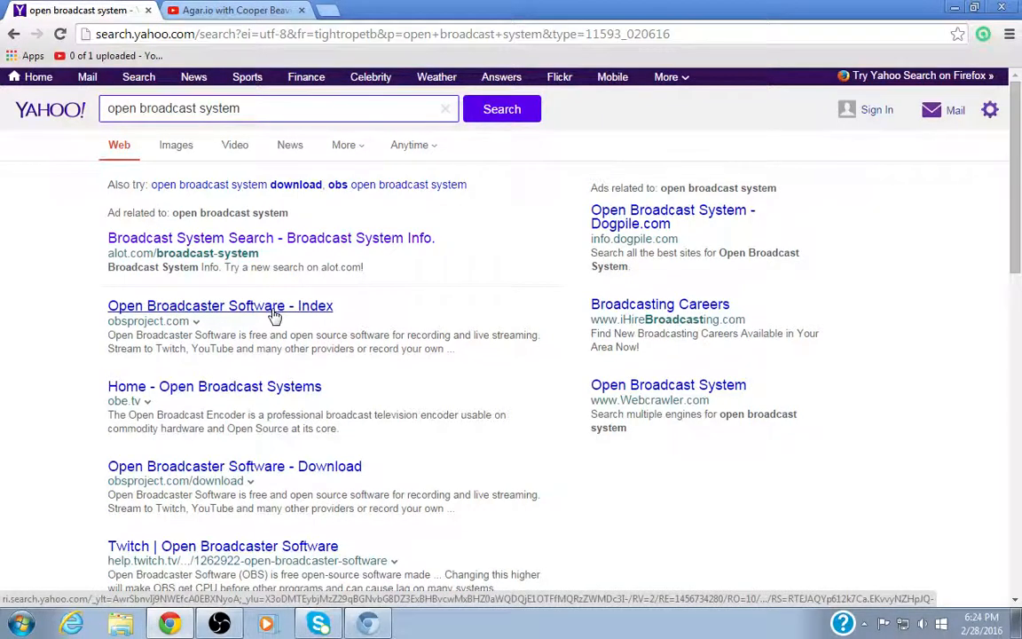
- Open the 'Open Broadcaster Software - Index' result on obsproject.com
click(220, 306)
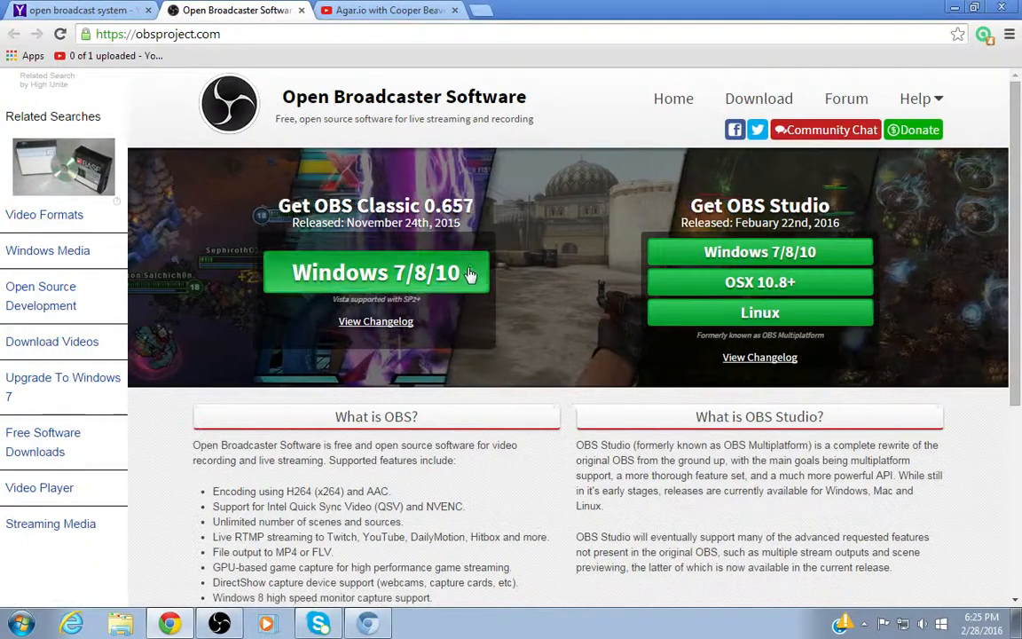
mouse_move(375, 273)
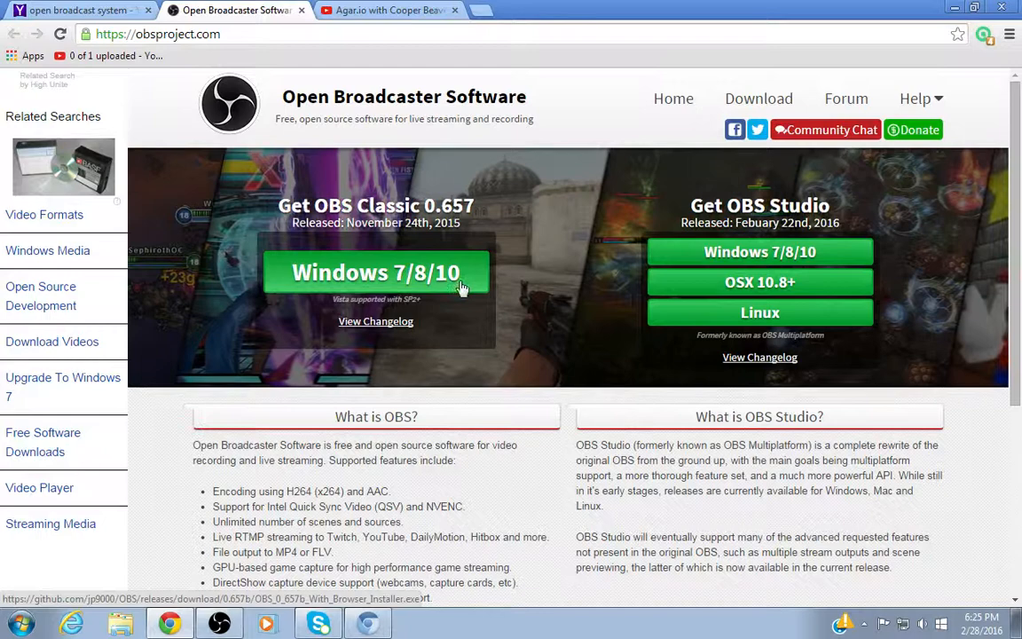
- Download the OBS Classic 0.657 Windows installer, scanning it first and then saving
click(376, 272)
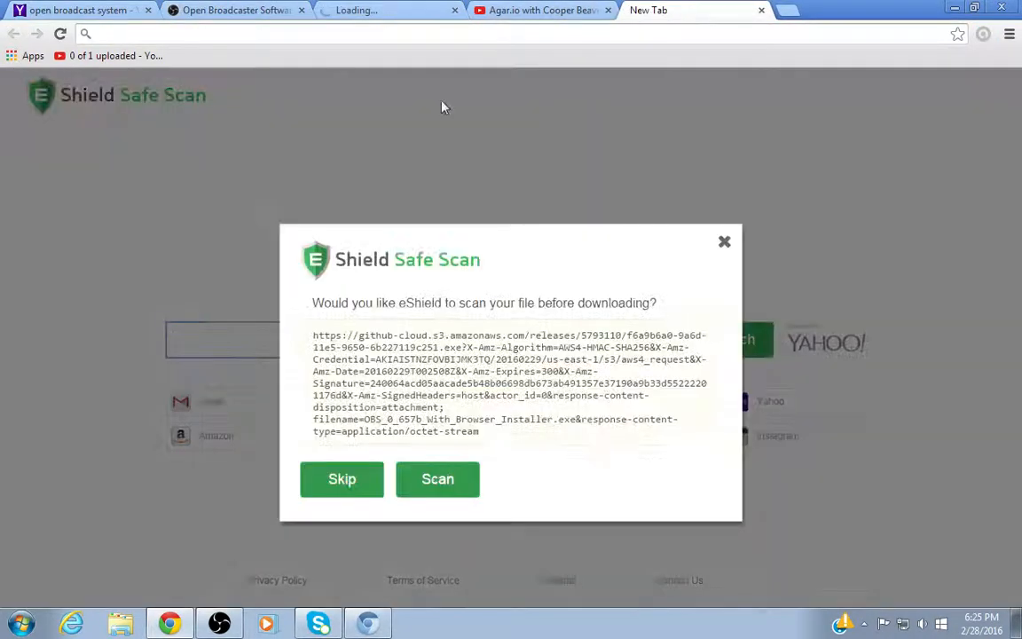
click(437, 479)
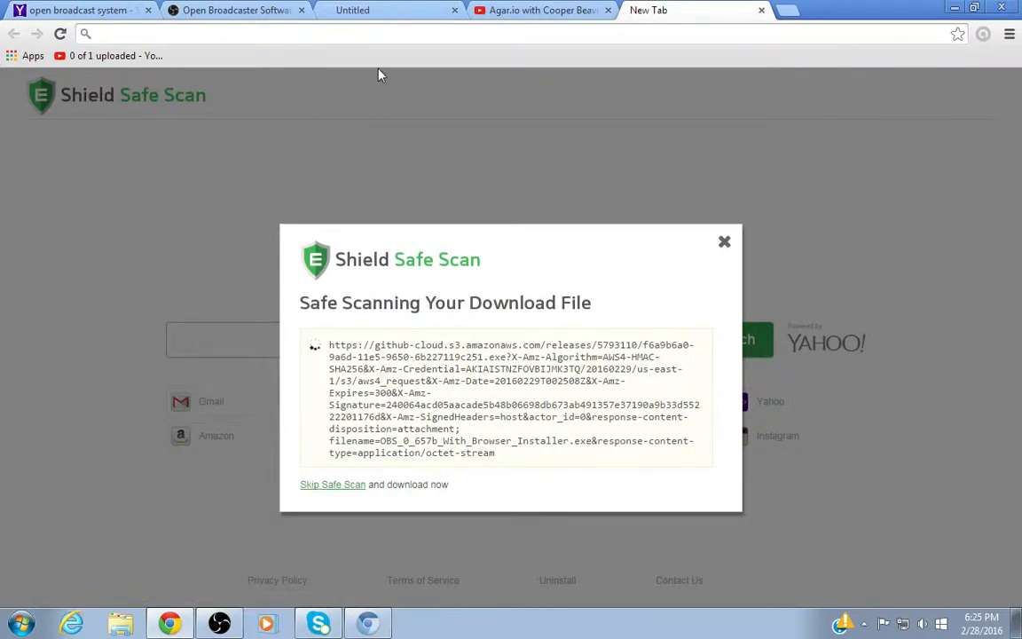
mouse_move(394, 98)
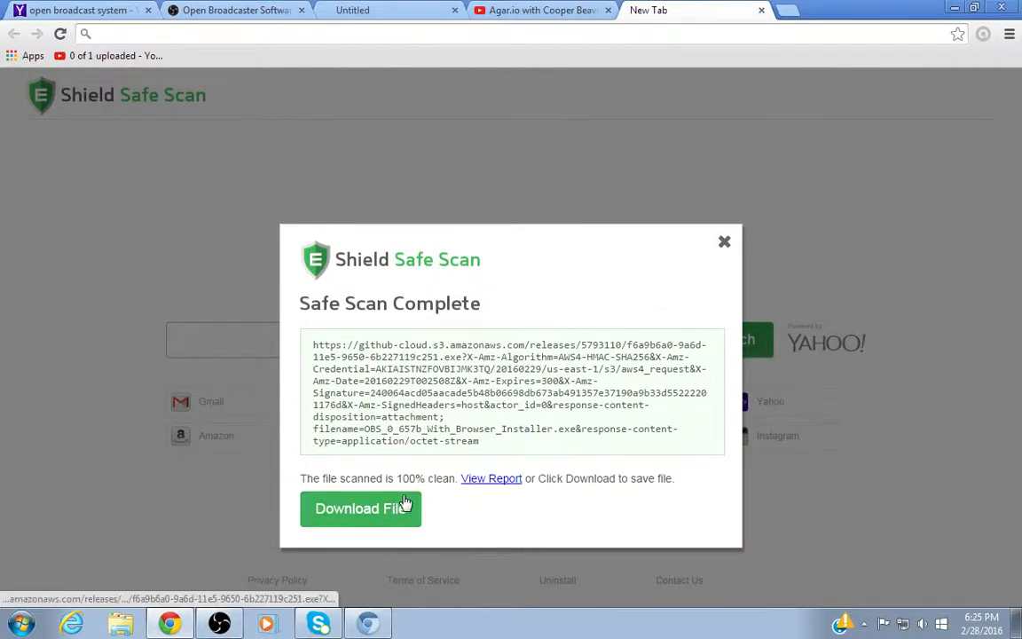
click(360, 508)
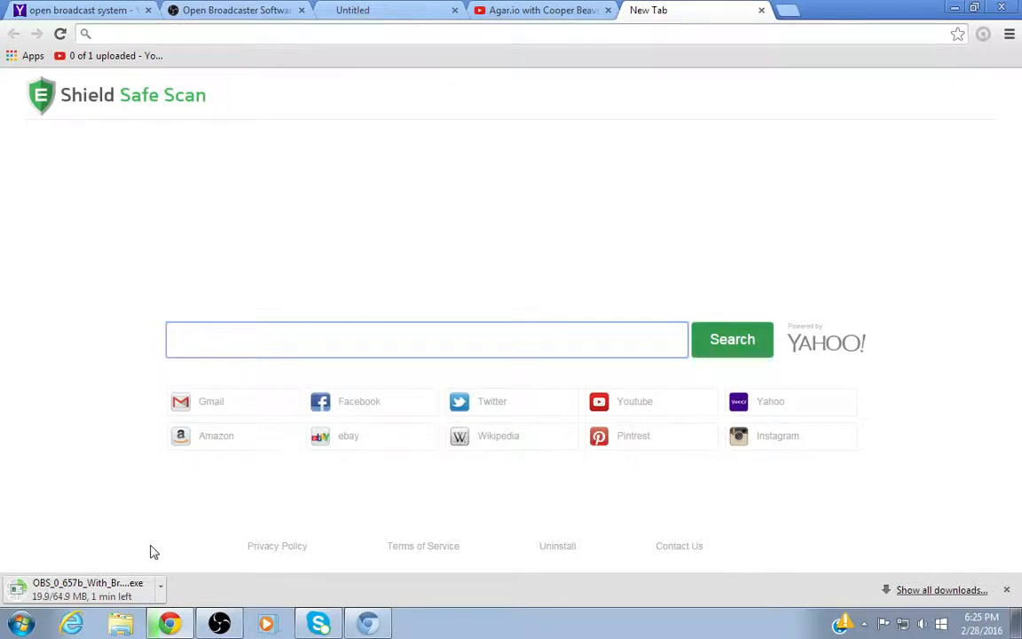
- Wait on the New Tab page until the installer reaches 64.9/64.9 MB
click(425, 339)
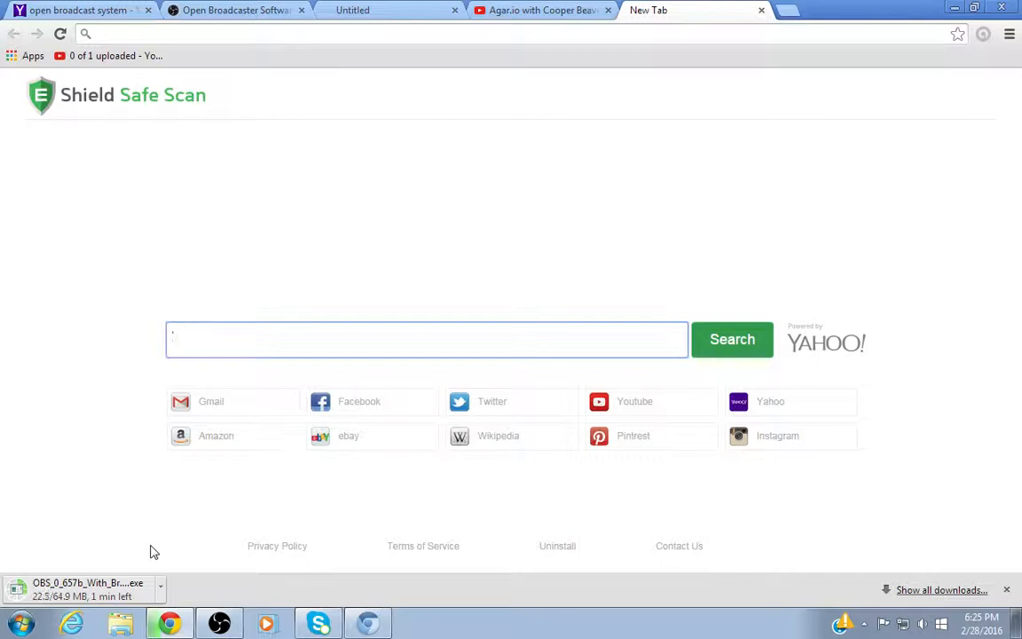
click(426, 339)
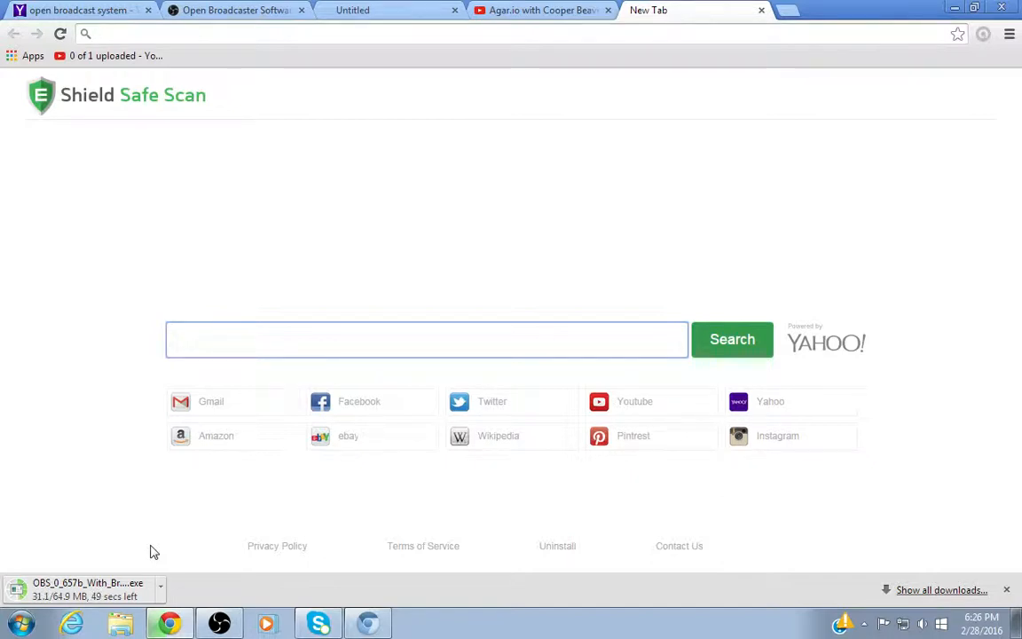
click(426, 339)
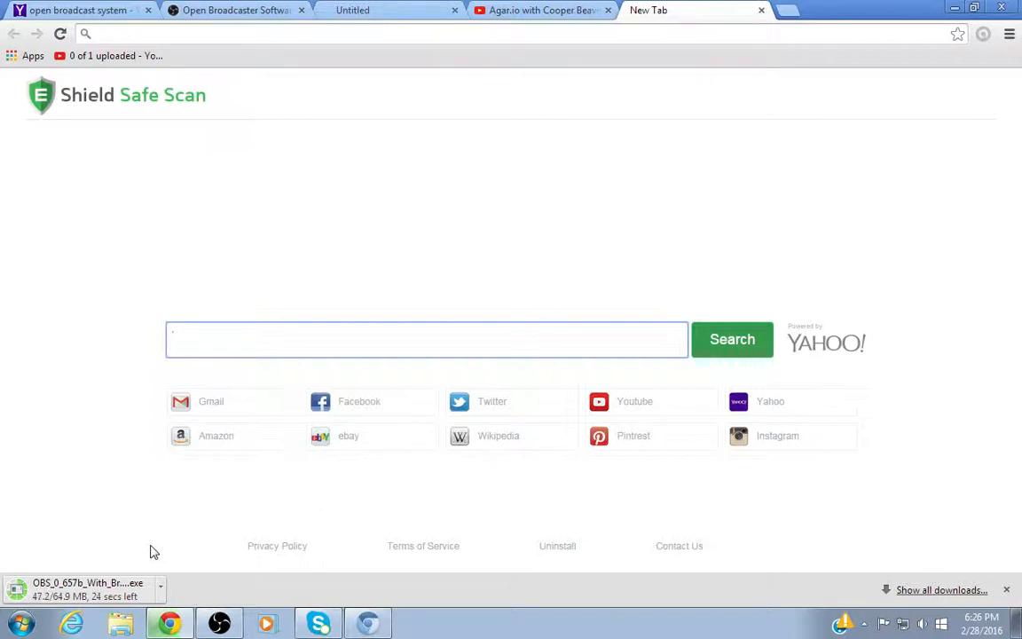
click(426, 340)
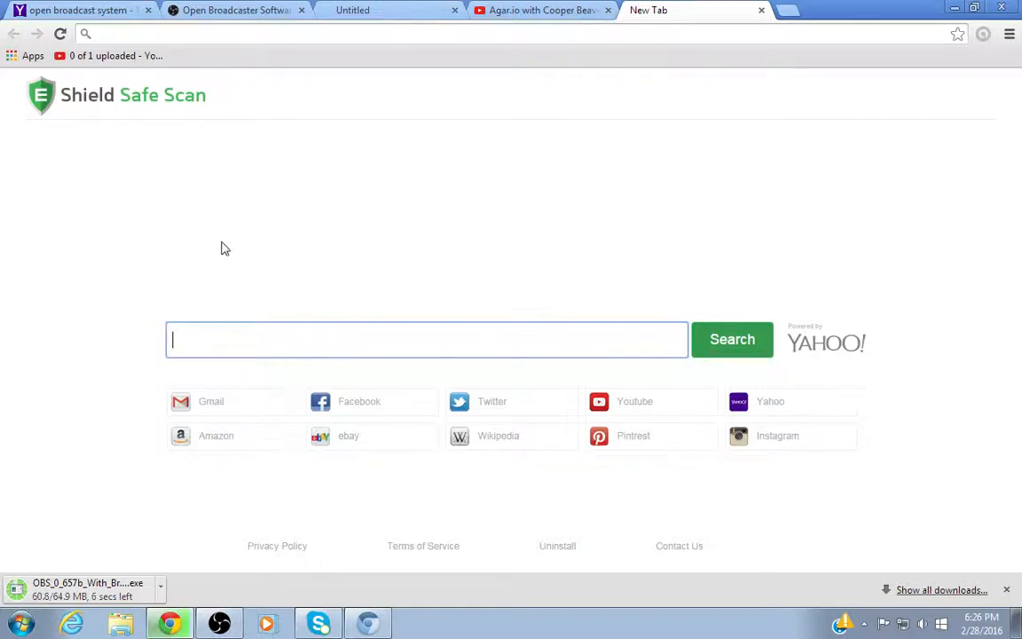
mouse_move(253, 521)
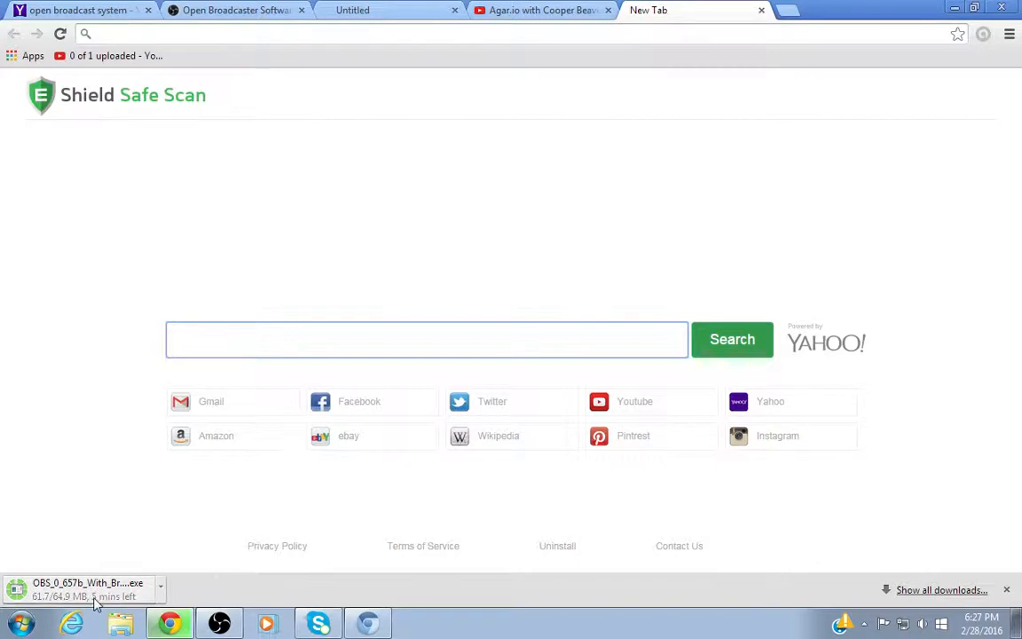
click(426, 339)
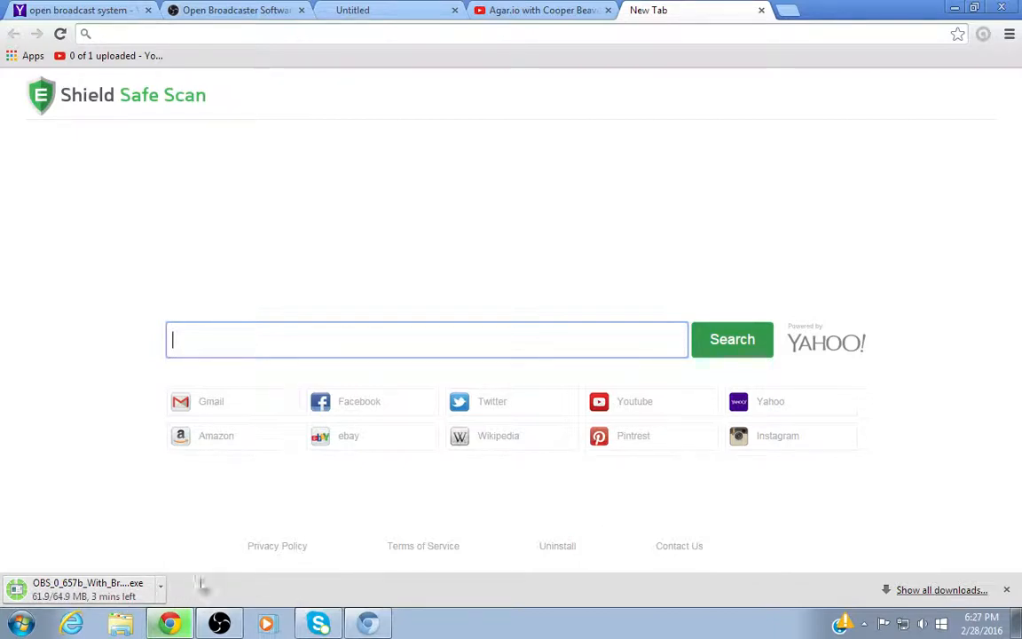
mouse_move(258, 581)
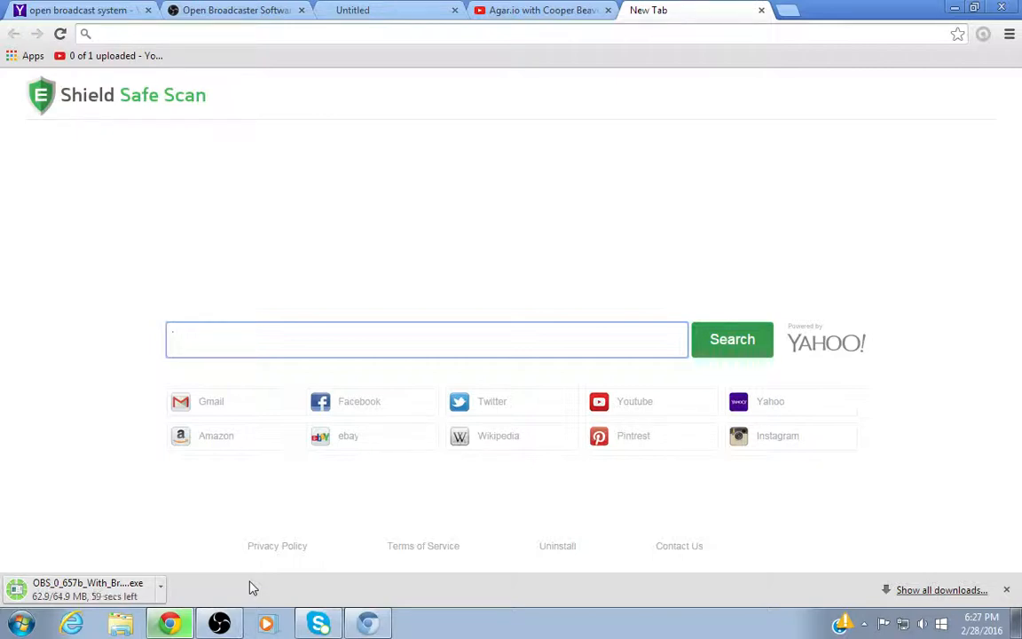
click(426, 339)
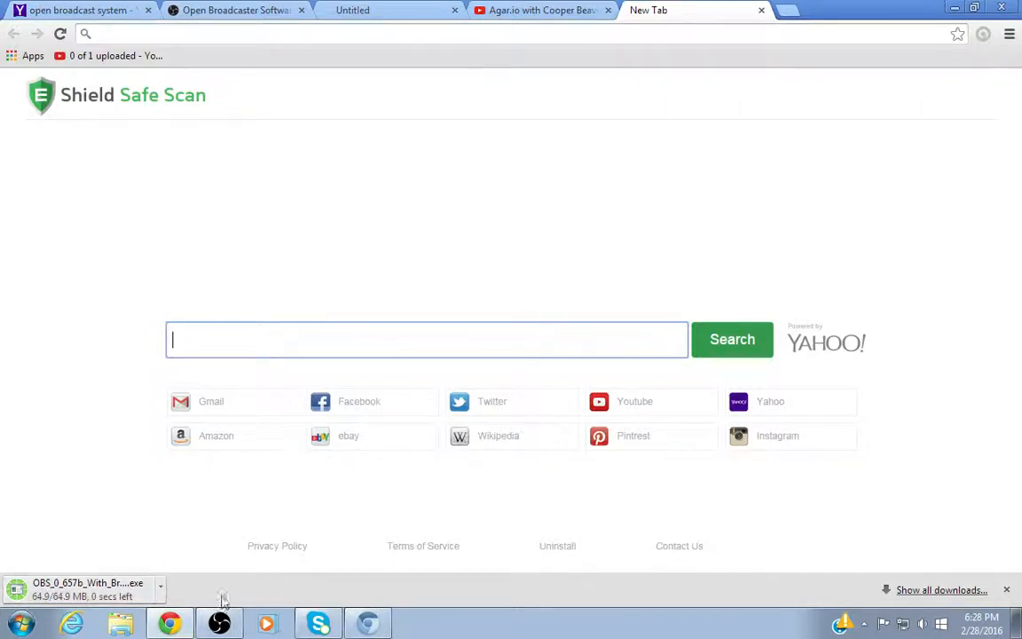
mouse_move(204, 587)
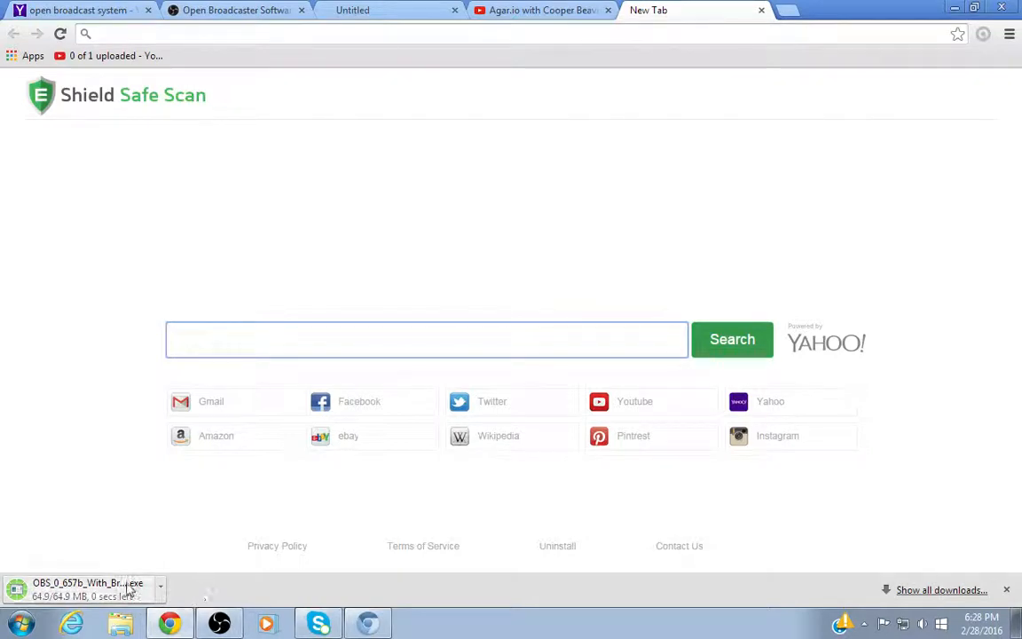
mouse_move(219, 576)
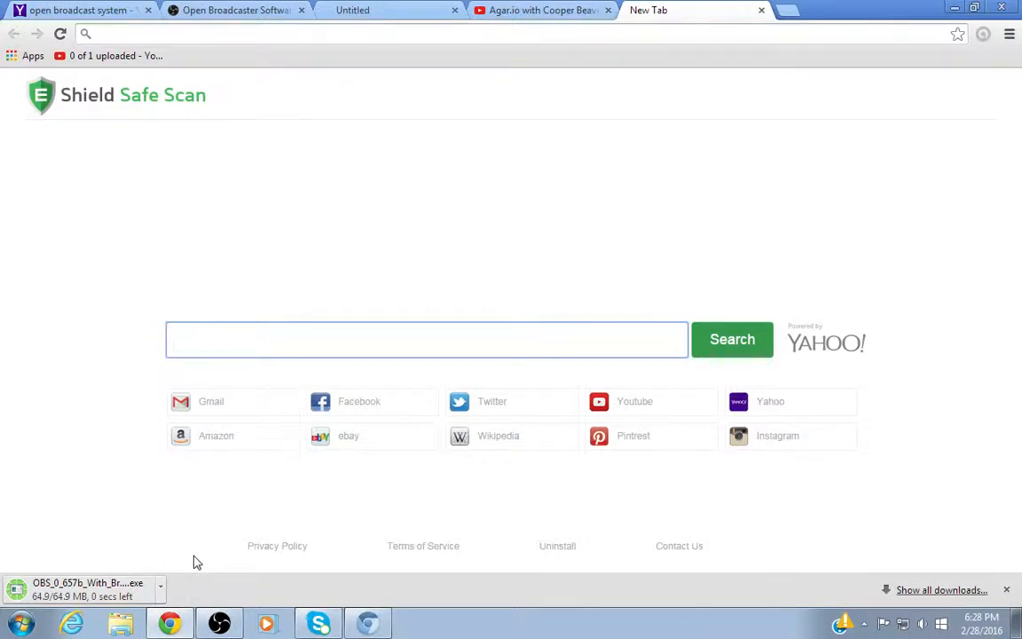
- Run the OBS 0.657b installer, pass the welcome page, and dismiss the already-running warning
click(1006, 589)
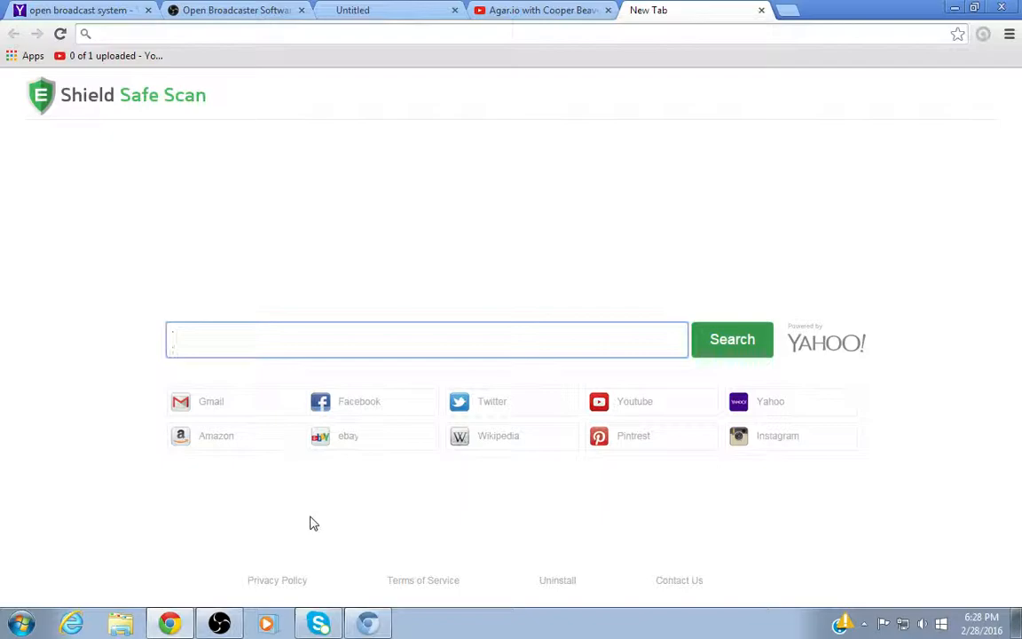
click(235, 10)
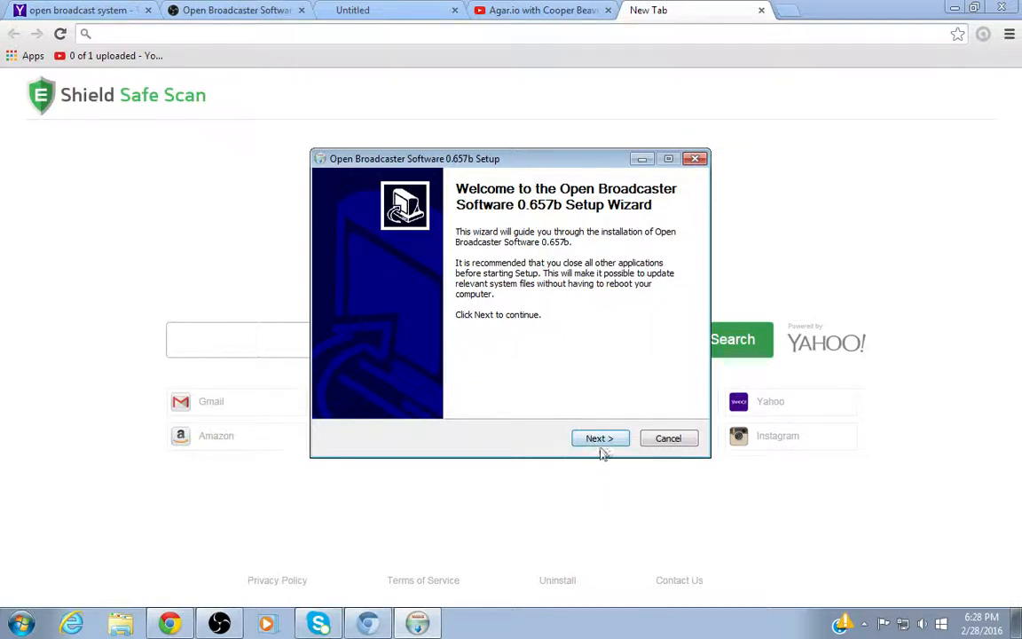
click(599, 437)
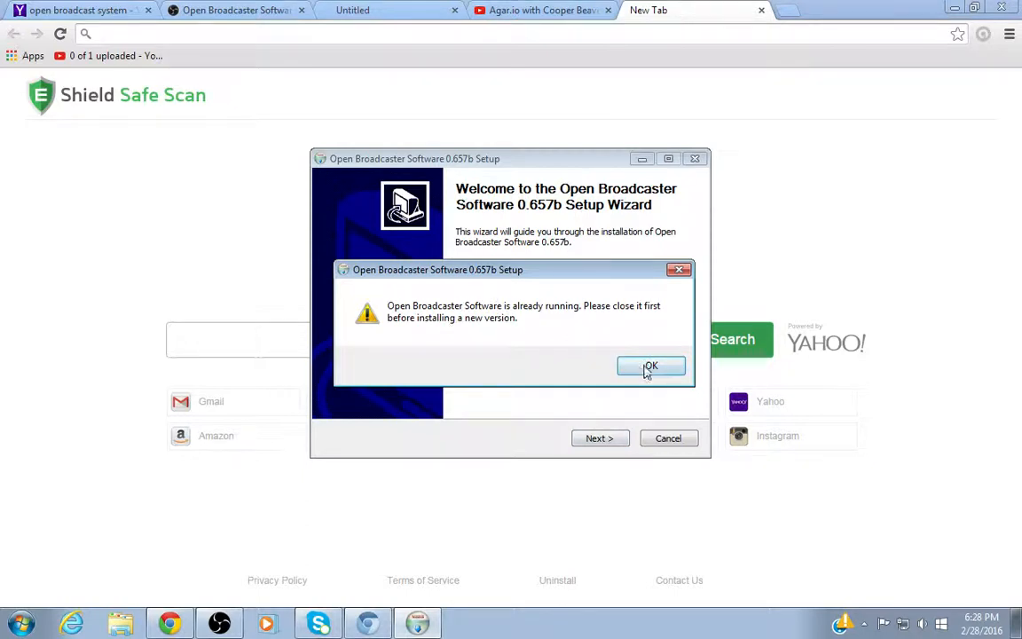
click(651, 367)
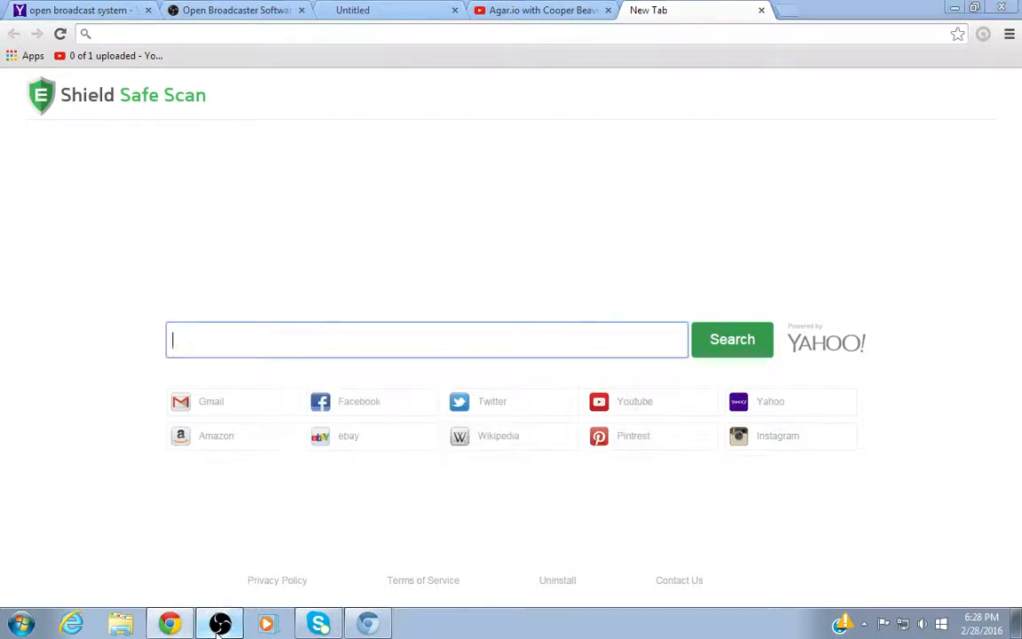
- Bring the recording OBS window forward and select the 'attack on titan tribute' scene
click(220, 622)
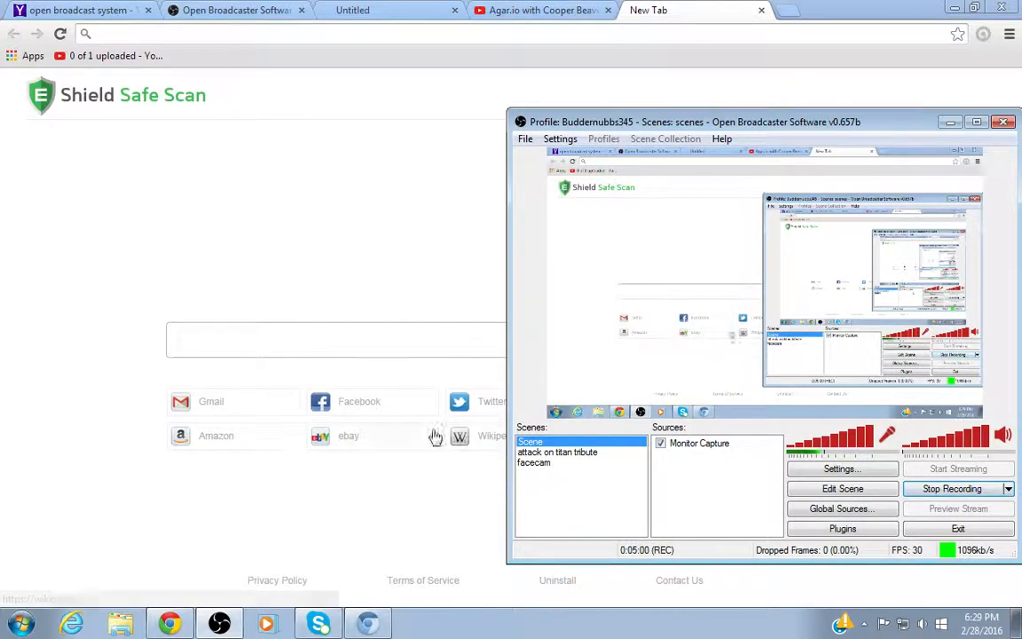
click(557, 452)
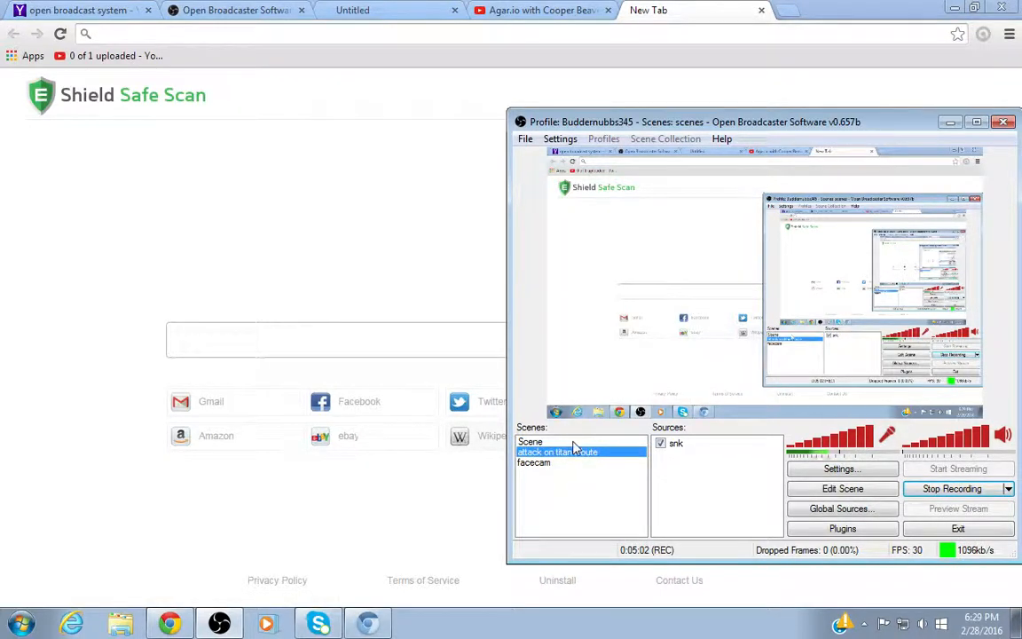